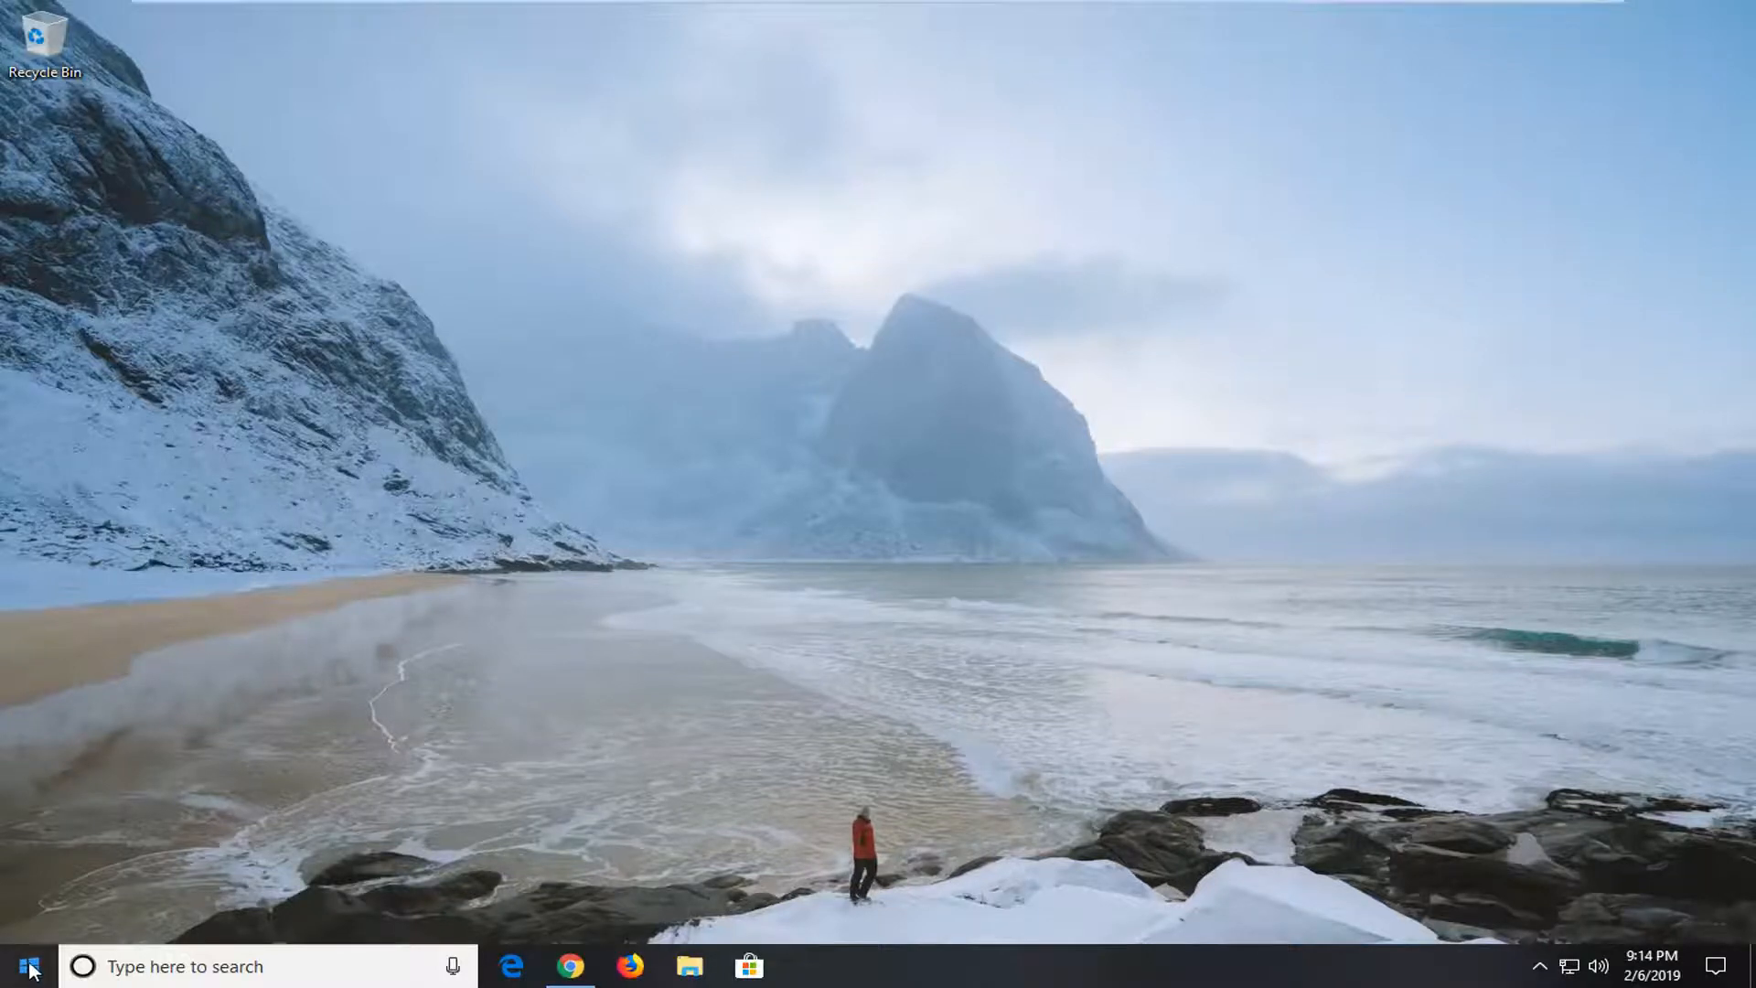
# - Search the Start menu for 'device' to find Device Manager
pyautogui.click(18, 966)
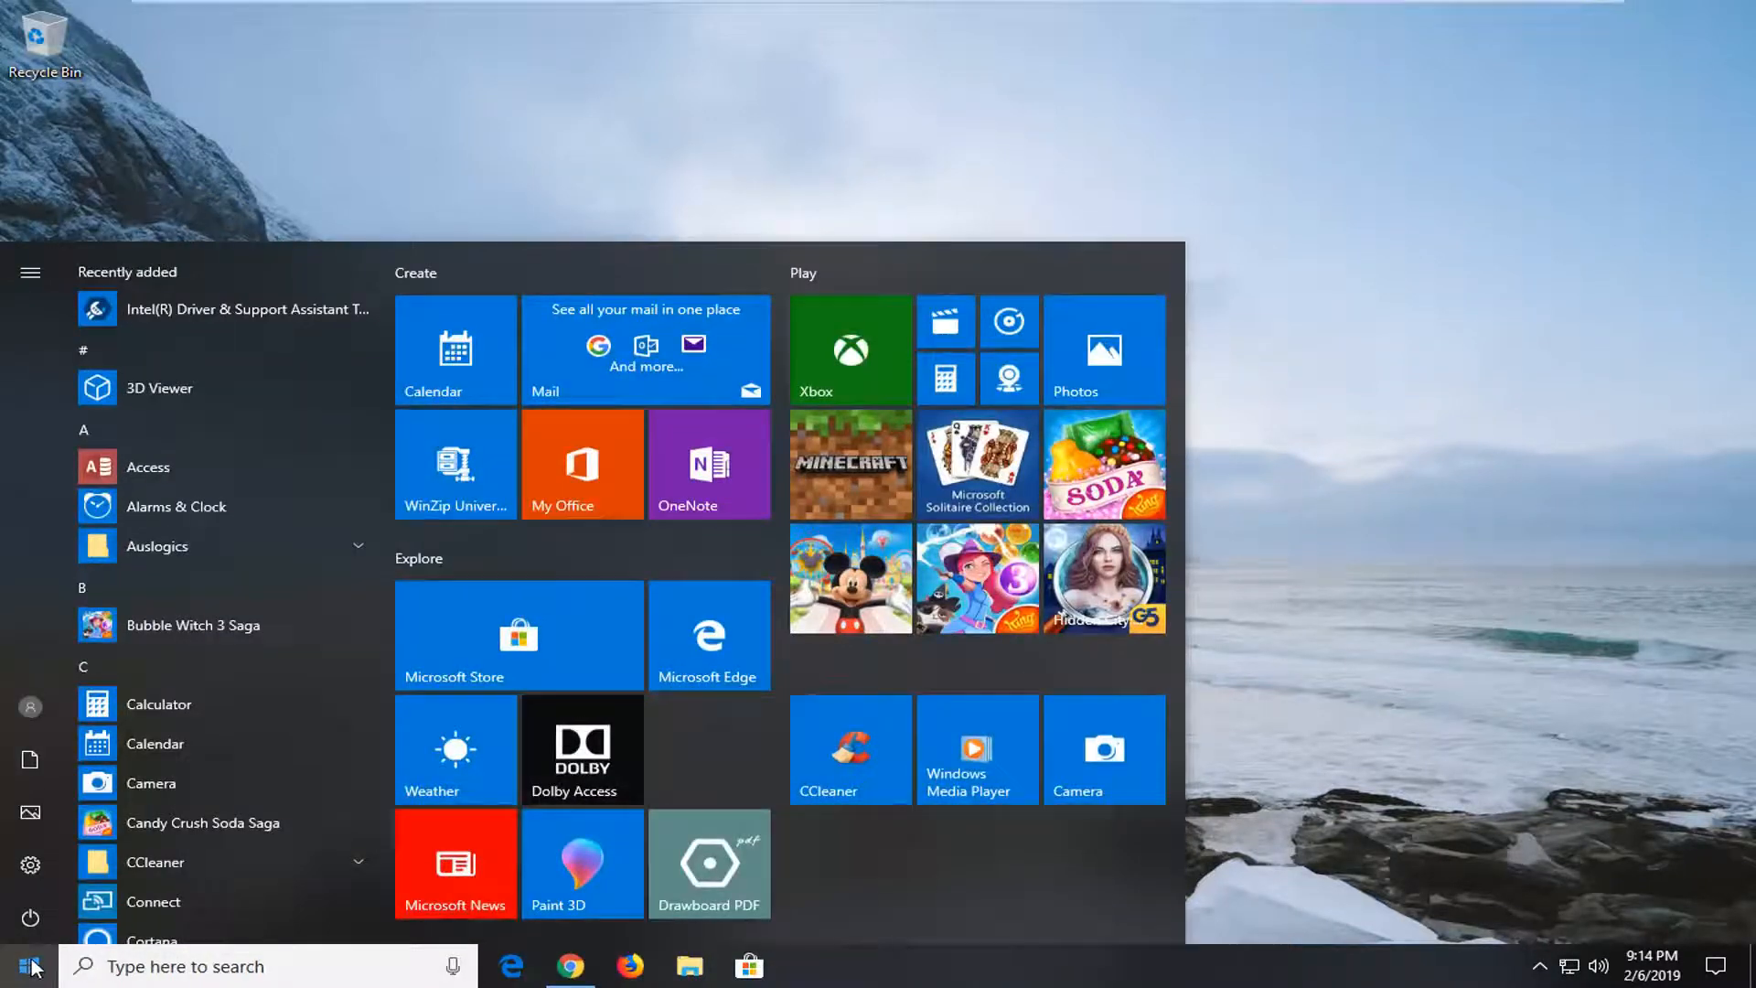
pyautogui.write('device')
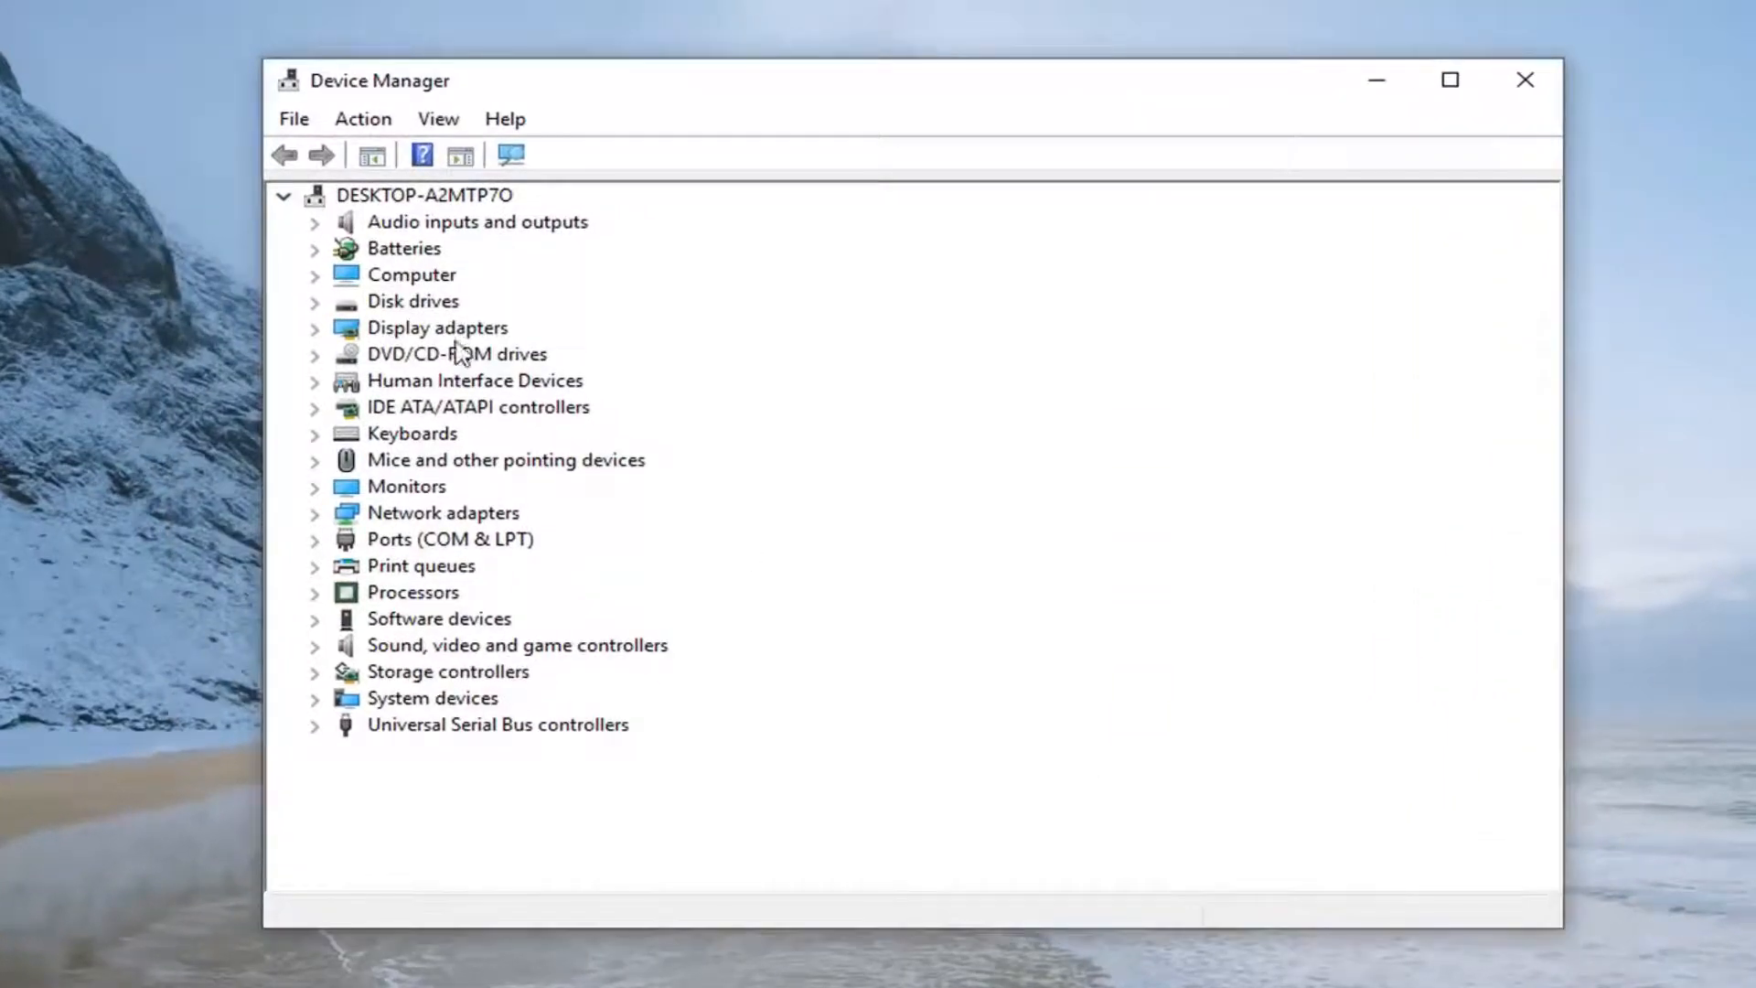
# - Expand the Display adapters category to reveal VMware SVGA 3D
pyautogui.click(438, 327)
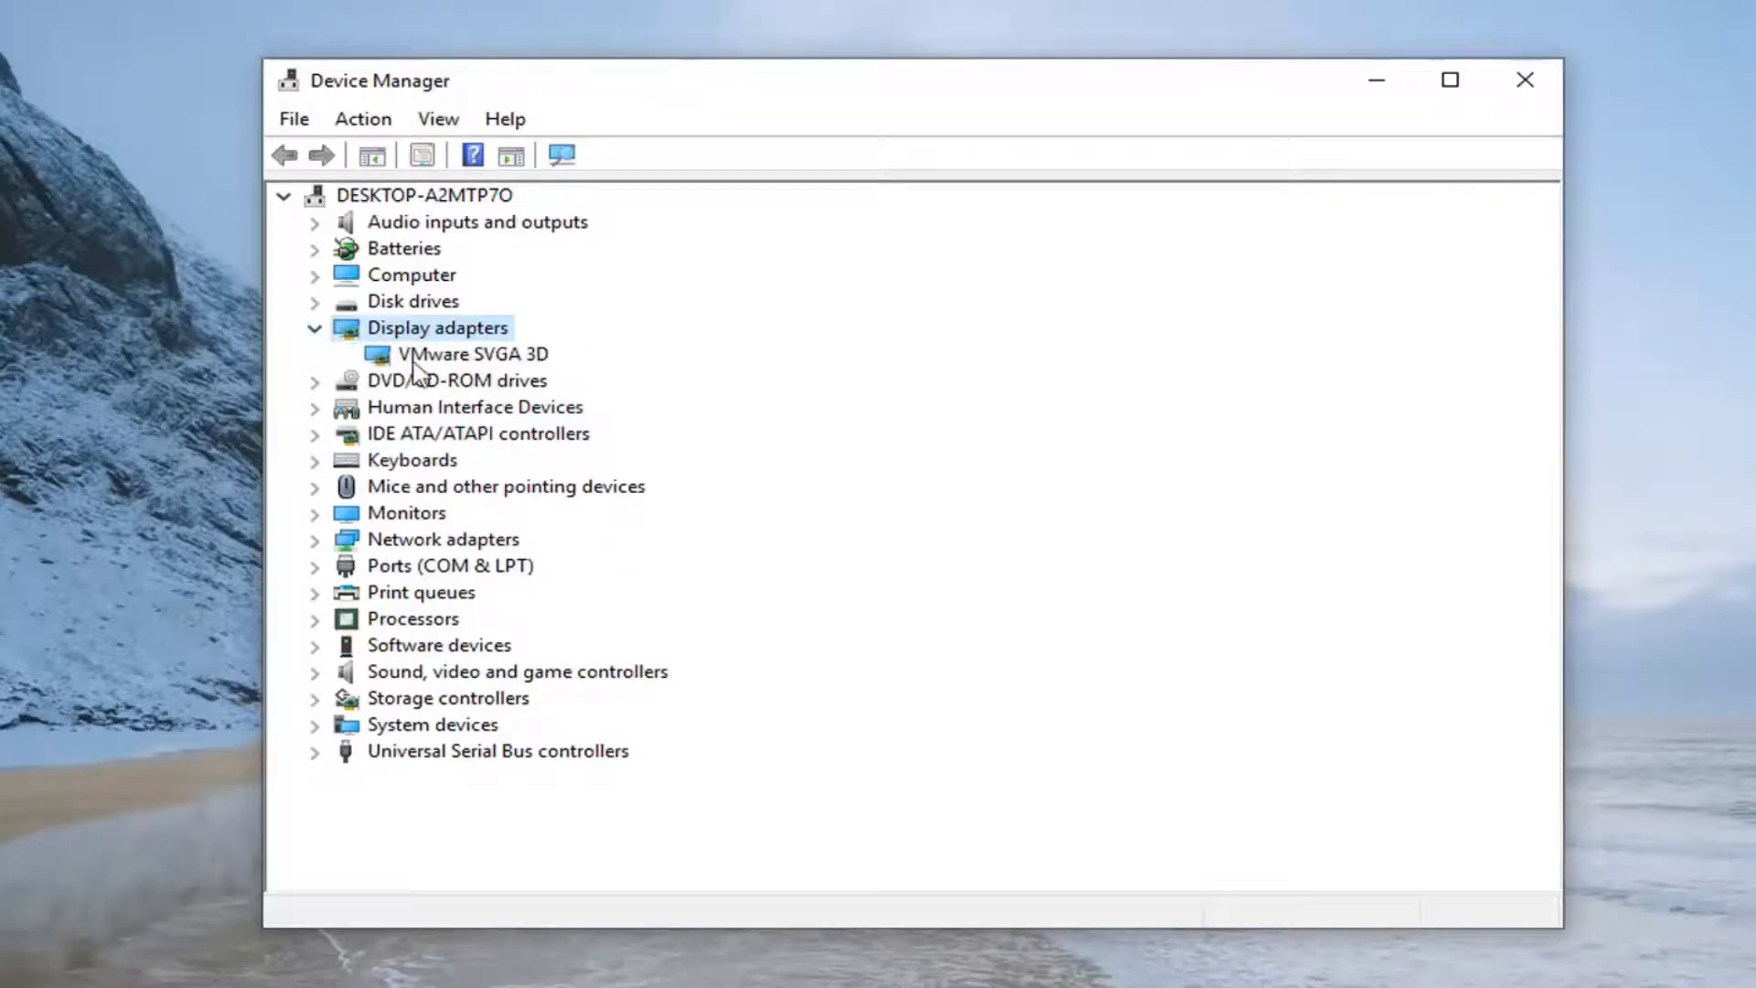
# - Uninstall the VMware SVGA 3D display adapter, confirming the warning
pyautogui.click(470, 353)
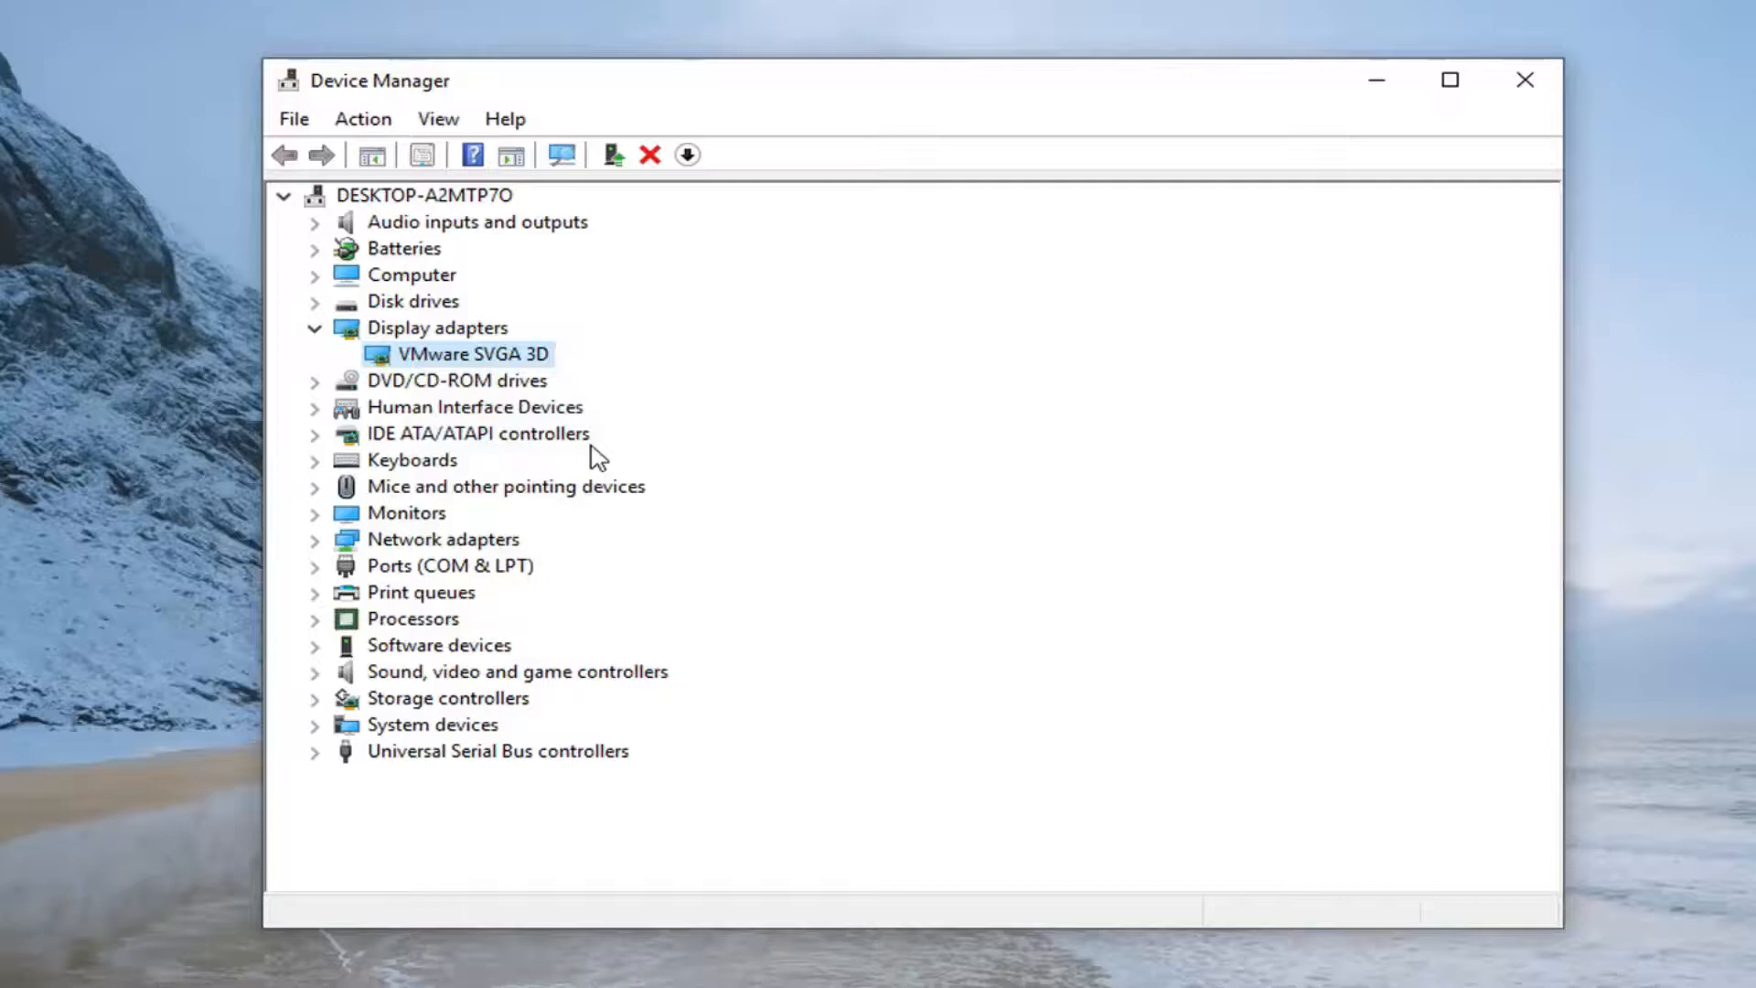
pyautogui.click(611, 154)
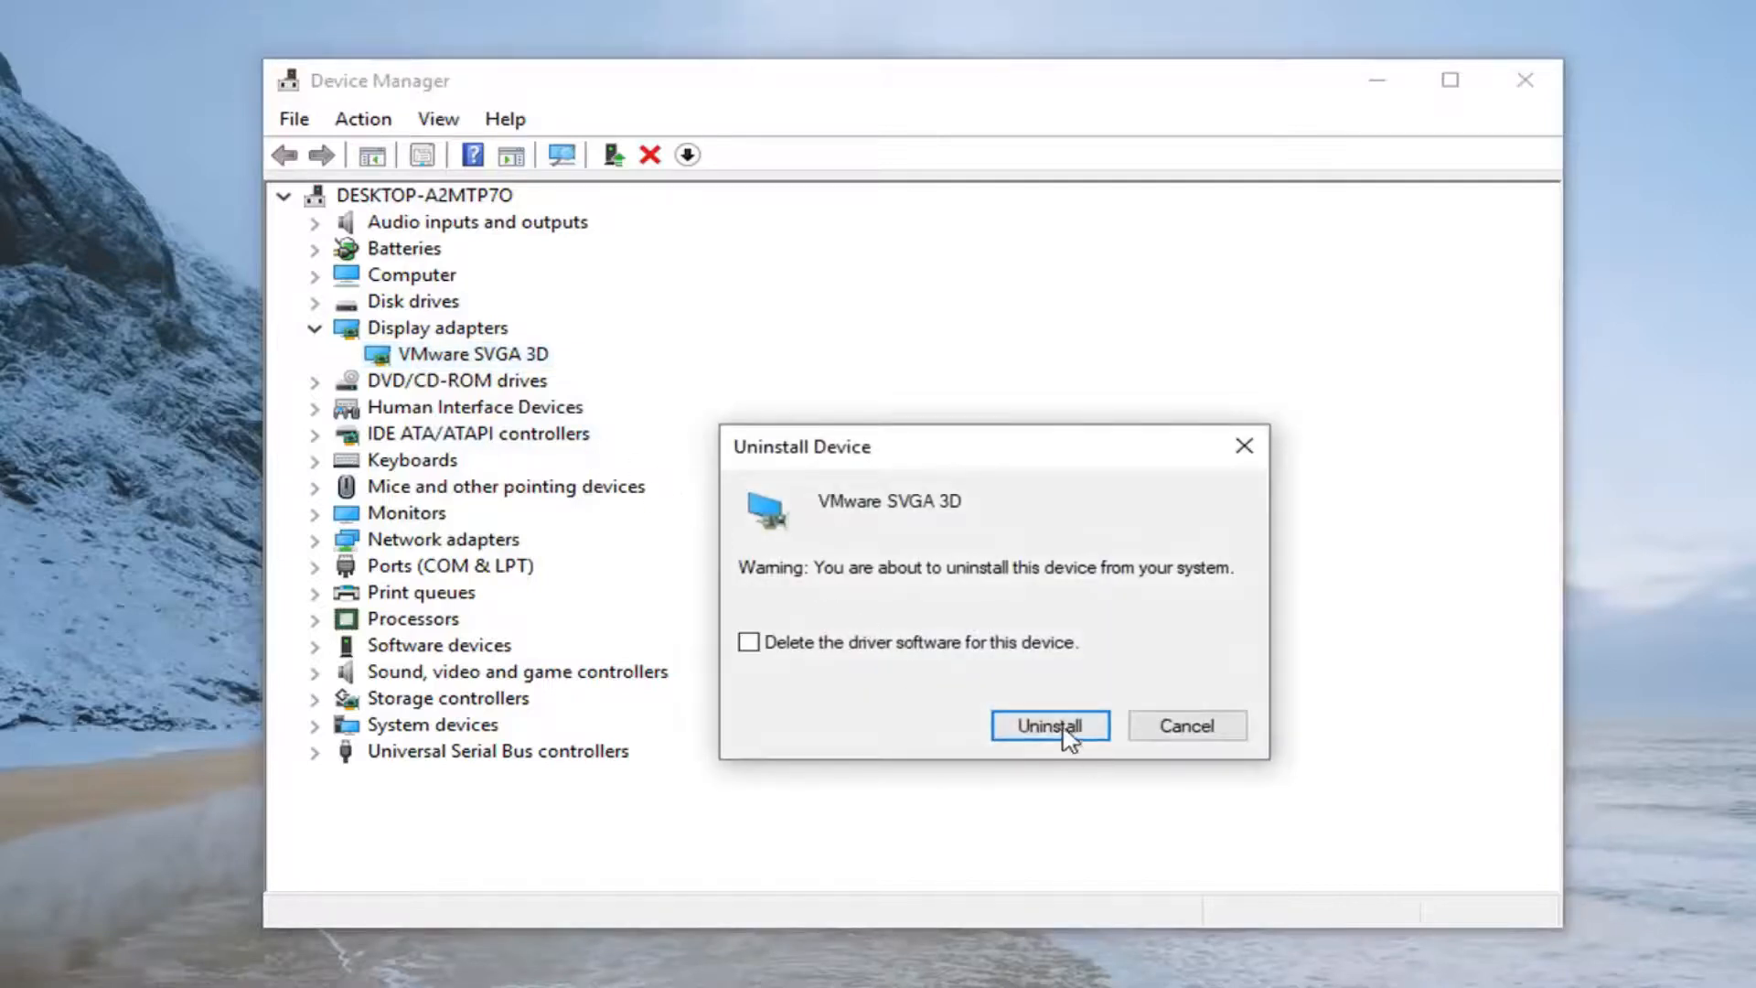
pyautogui.click(1048, 724)
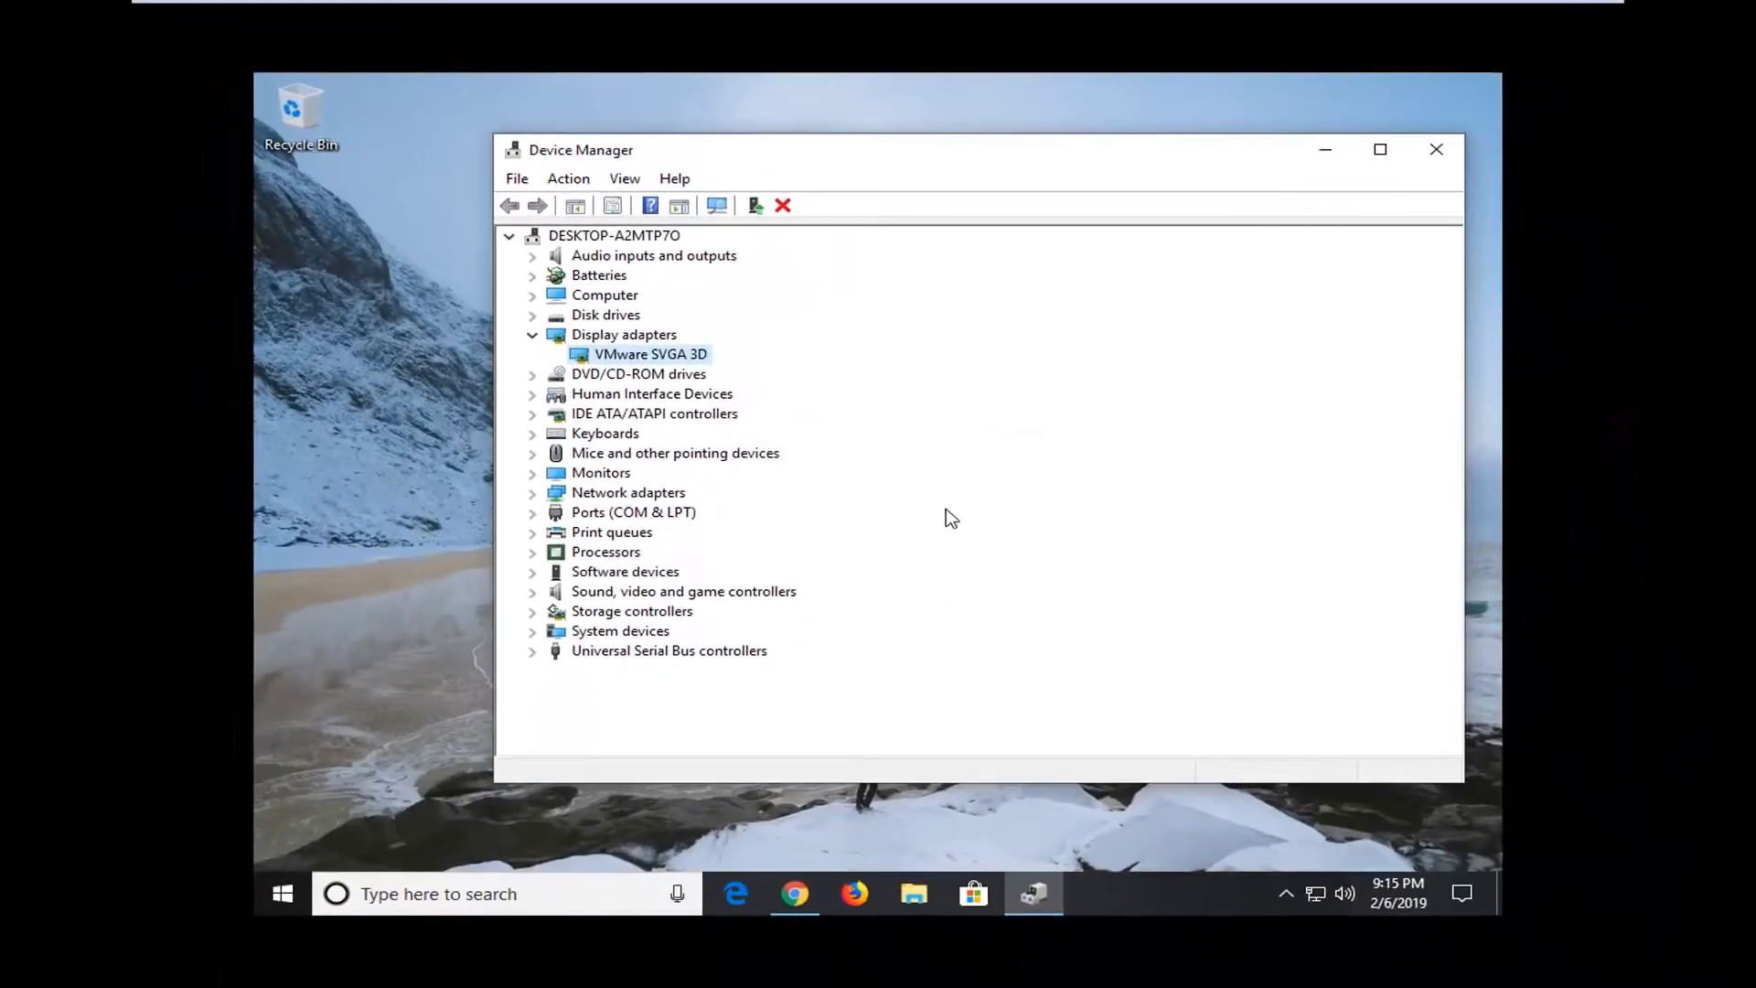
pyautogui.moveTo(1196, 258)
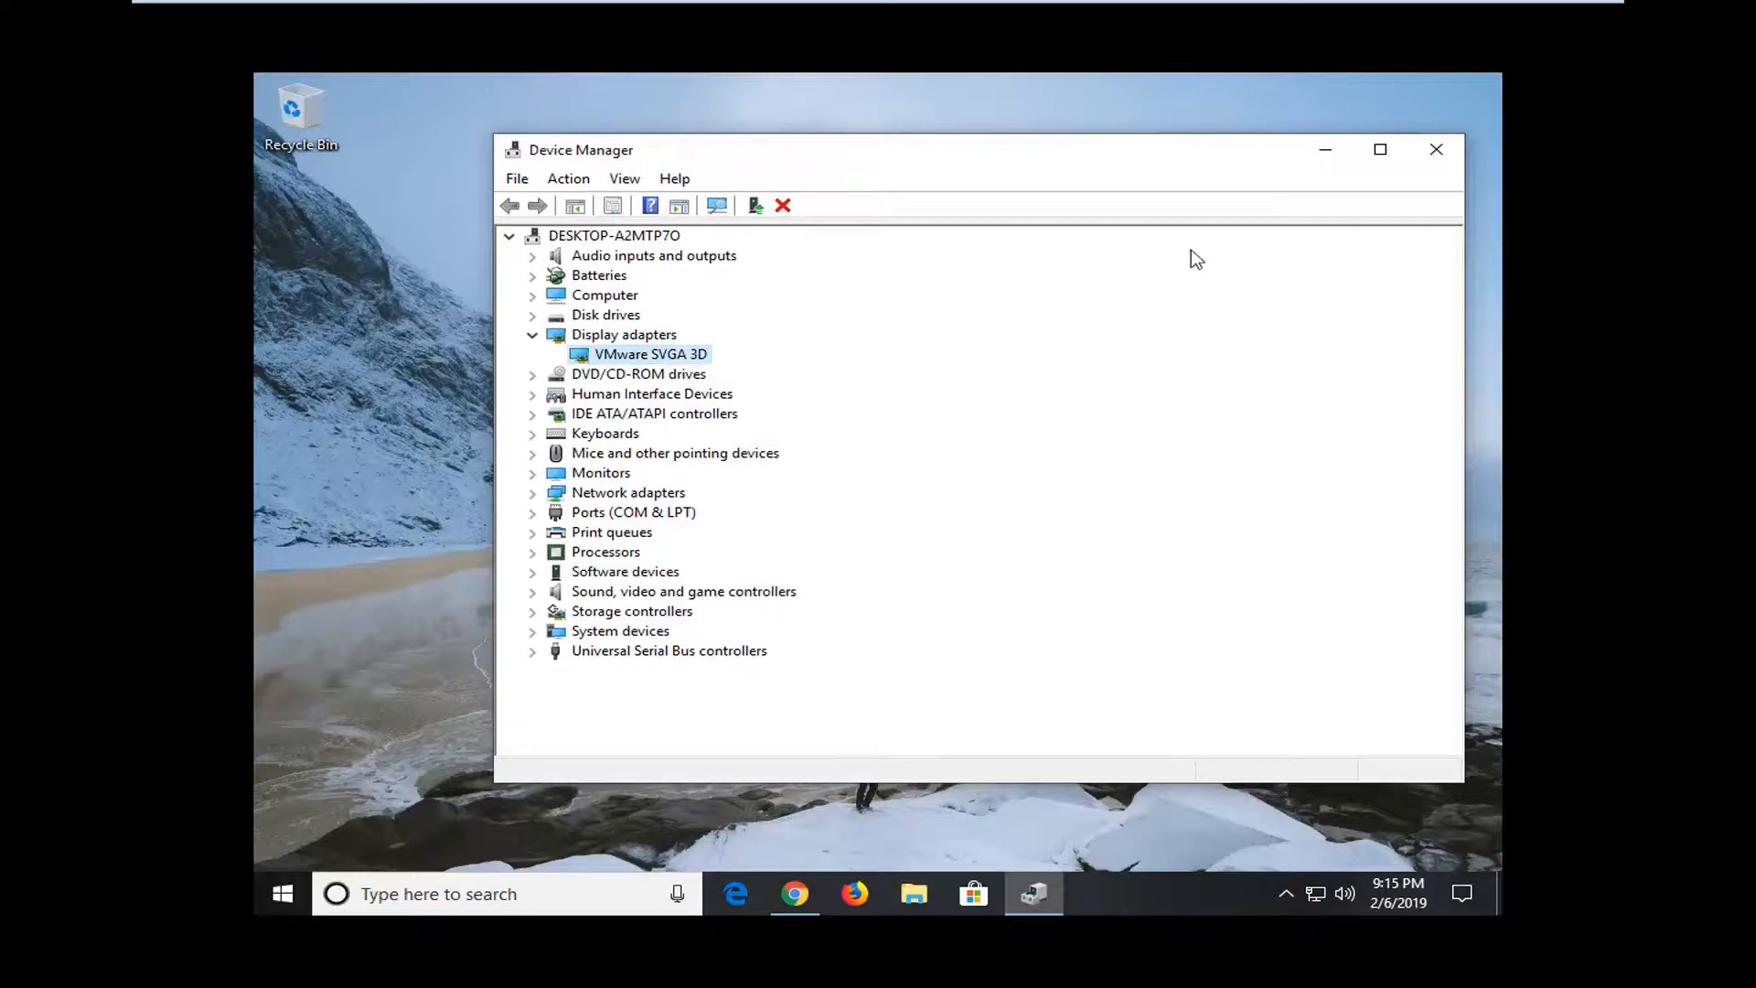
# - Close Device Manager, returning to the desktop
pyautogui.click(1434, 149)
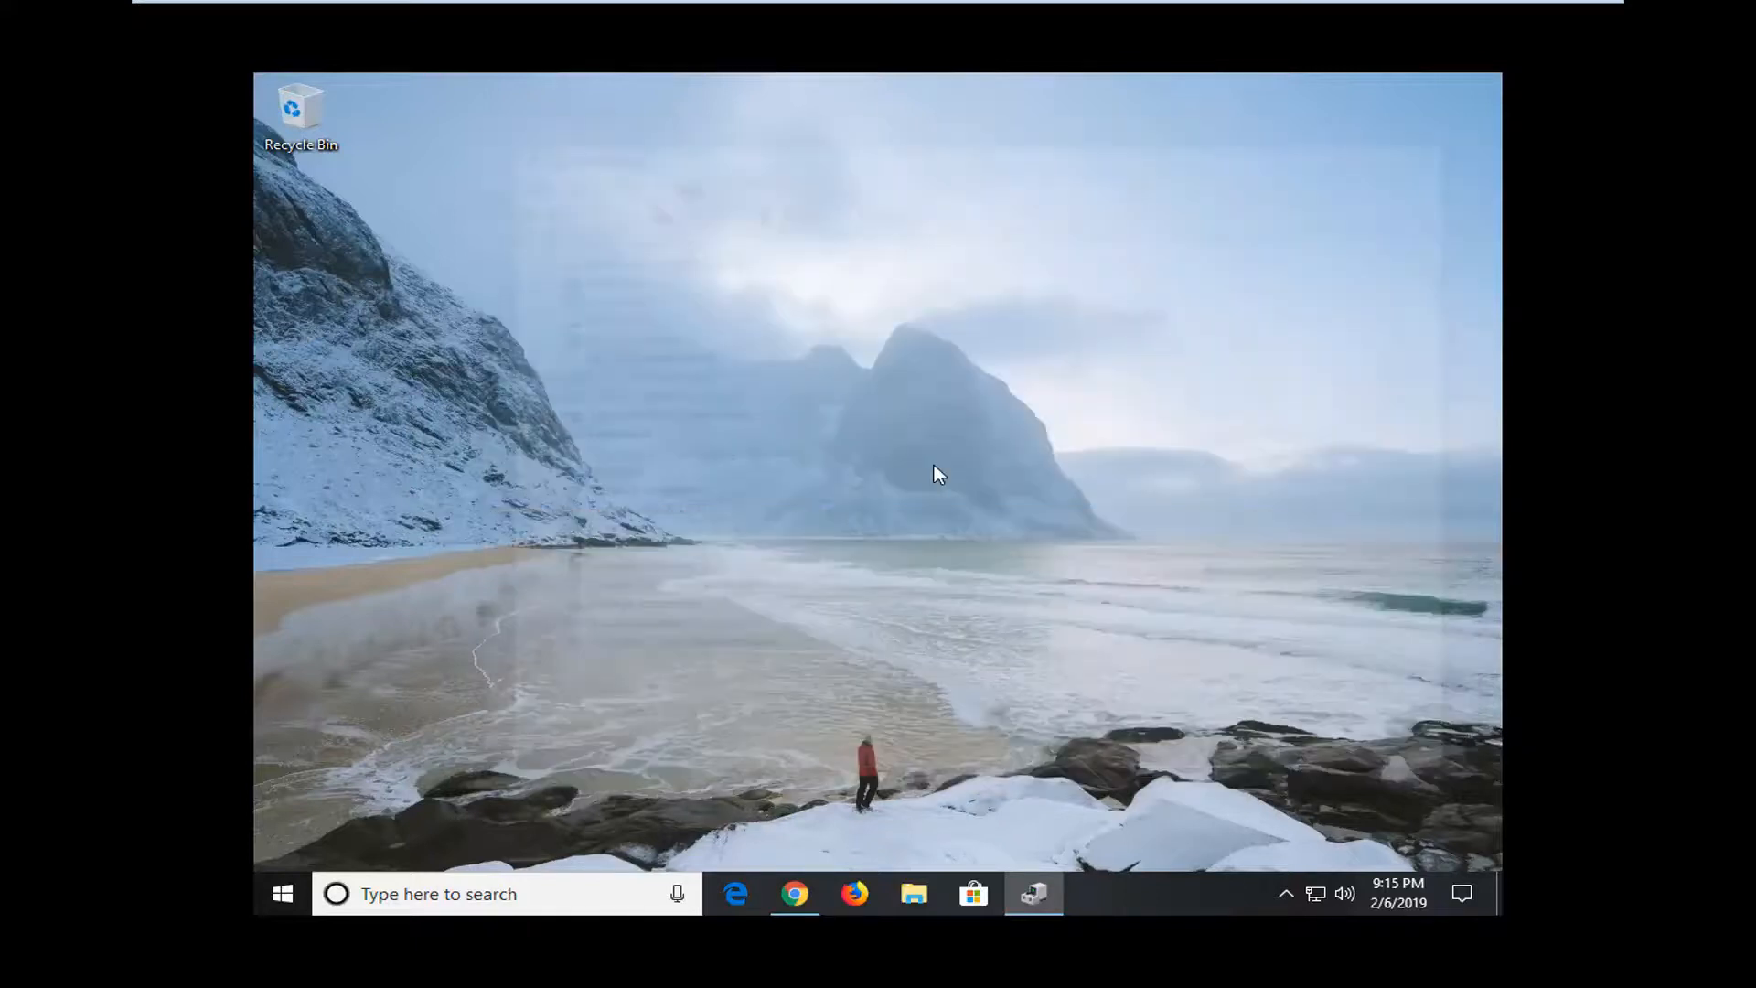